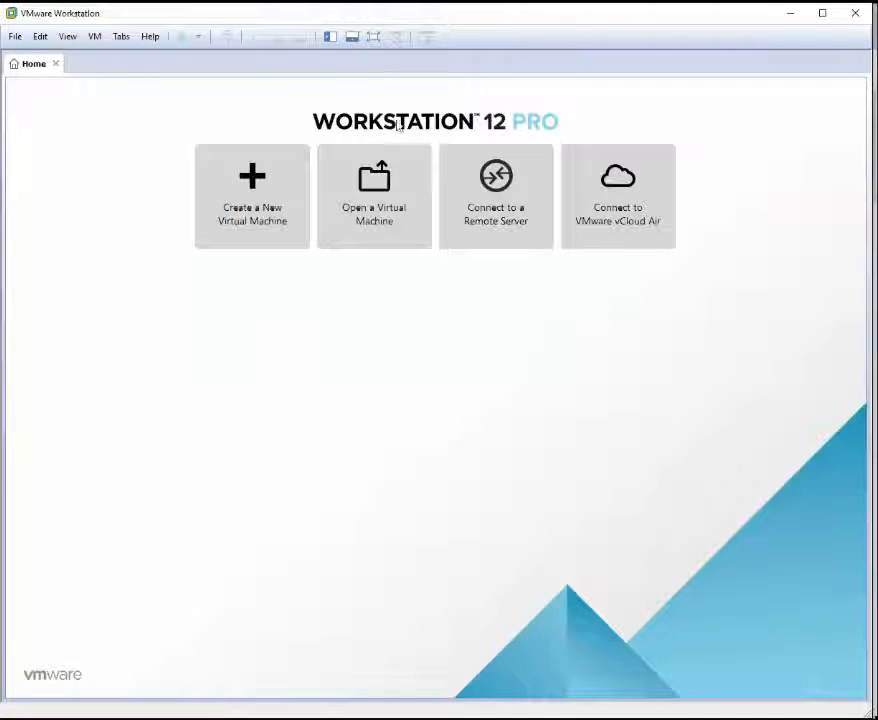
{"action": "mouse_move", "coordinate": [324, 380]}
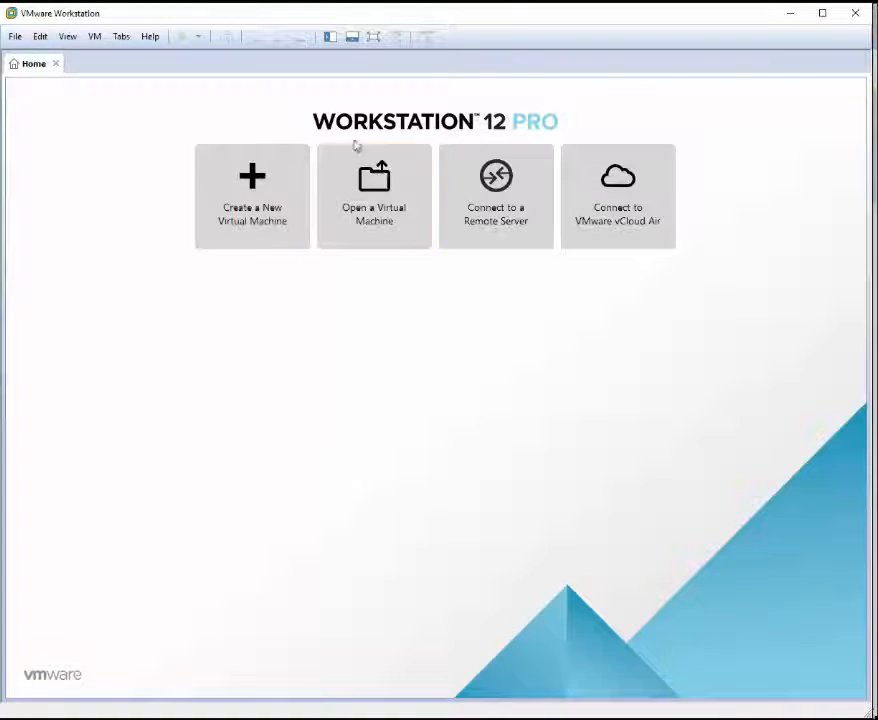
{"action": "mouse_move", "coordinate": [200, 118]}
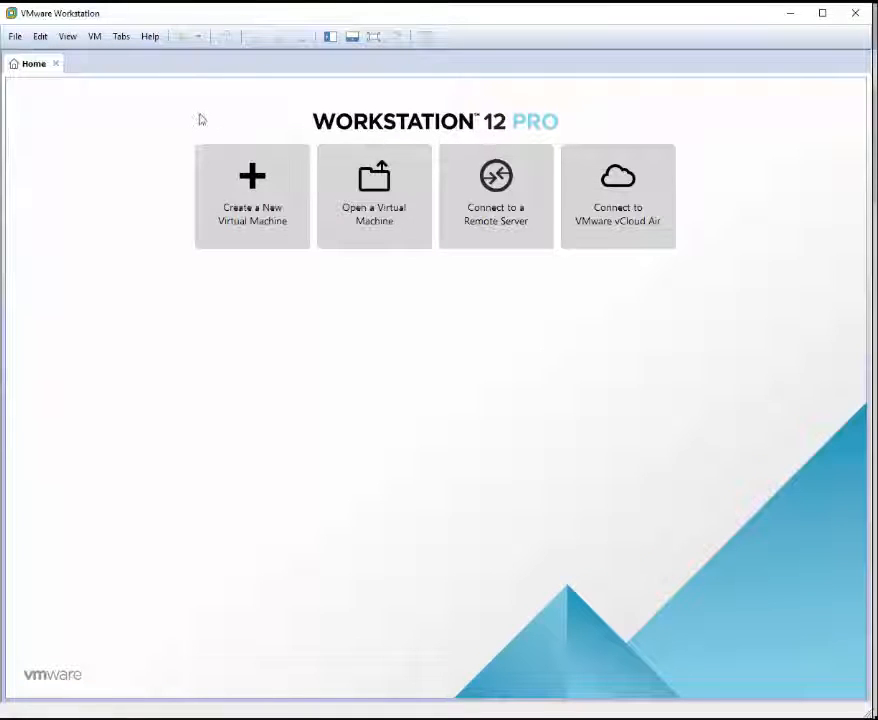
{"action": "mouse_move", "coordinate": [172, 128]}
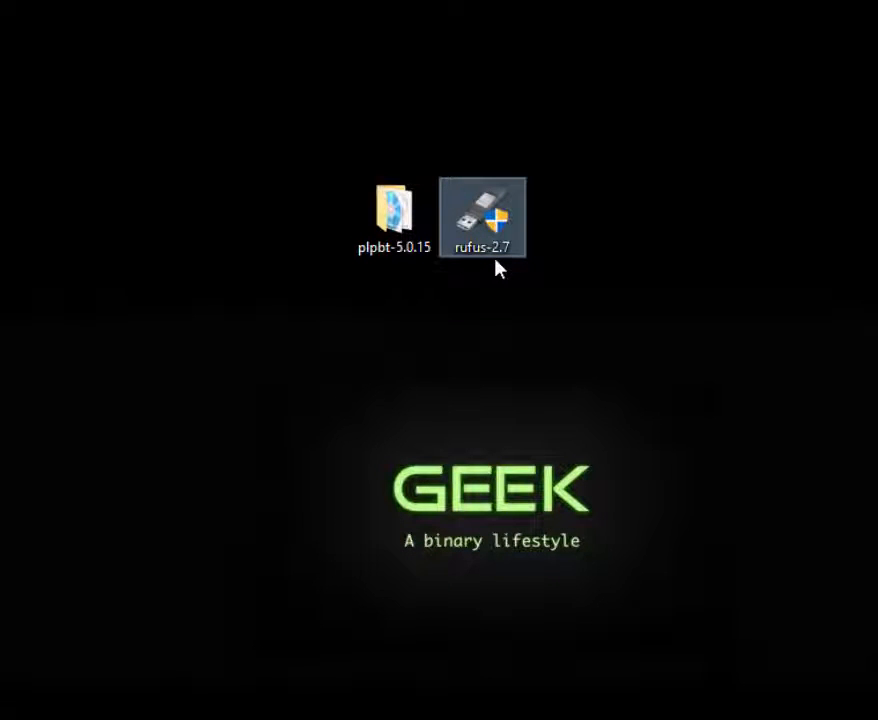
Step: Launch rufus-2.7, review the SolaSecurity 15GB device settings, then close it
{"action": "double_click", "coordinate": [482, 216]}
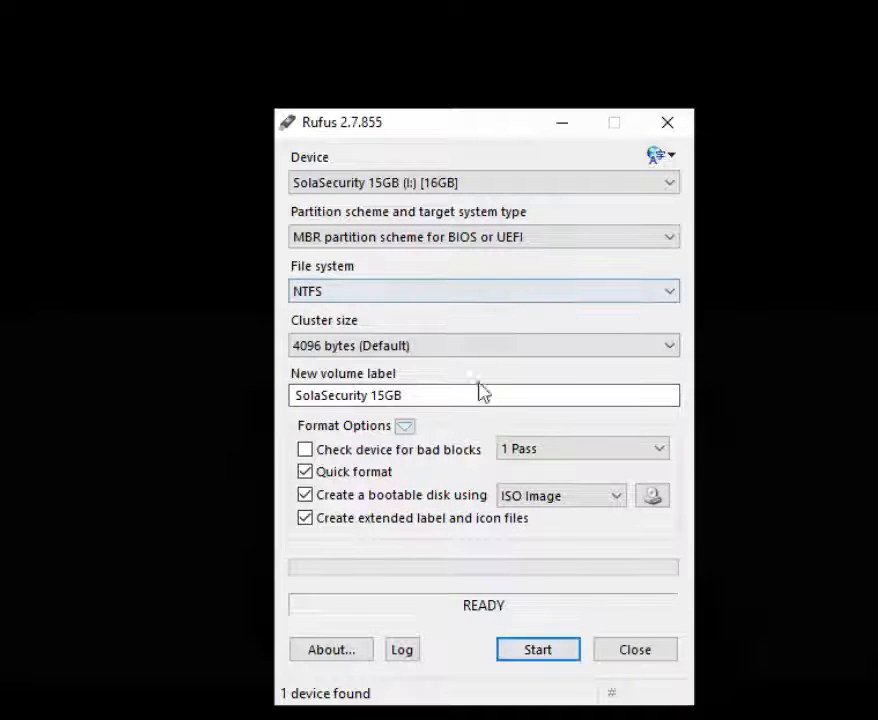
{"action": "left_click", "coordinate": [652, 494]}
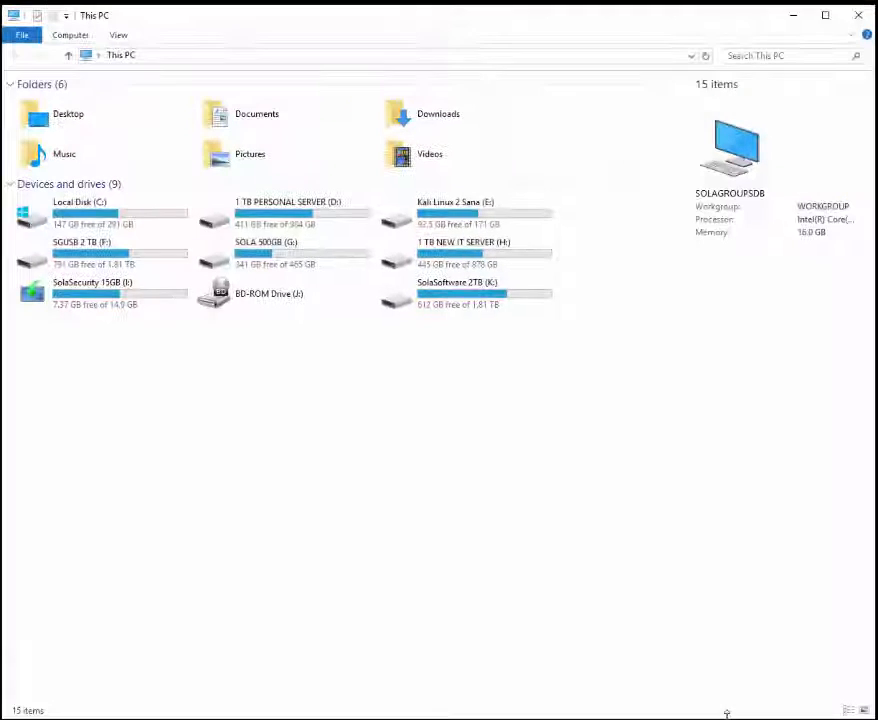
Step: Browse the contents of the SolaSecurity 15GB USB drive in This PC
{"action": "left_click", "coordinate": [90, 290]}
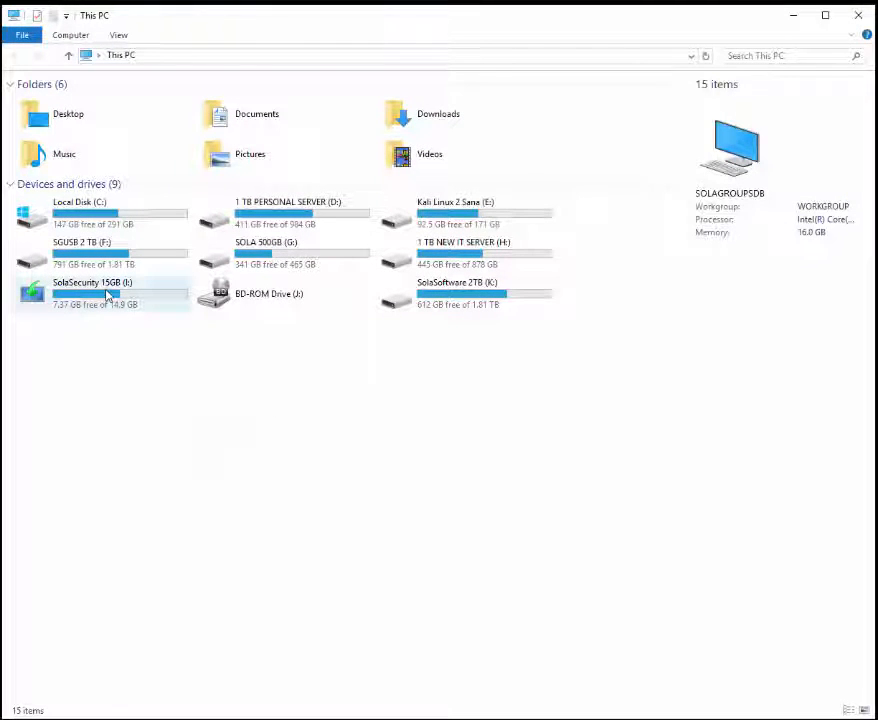
{"action": "double_click", "coordinate": [92, 288]}
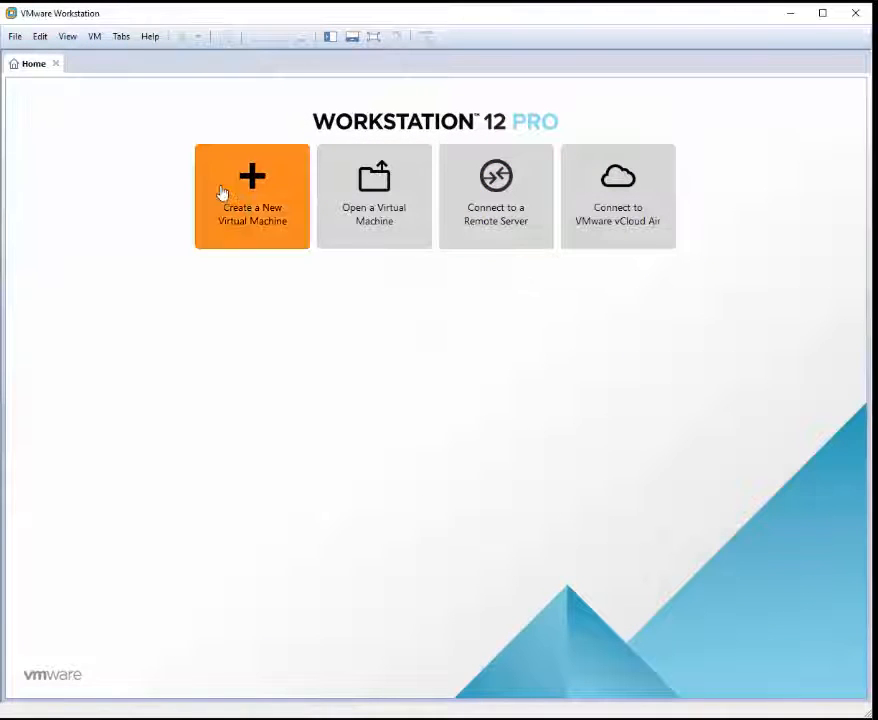
Step: Create a typical VM, OS installed later, Windows 10 x64 guest, 100 GB split disk
{"action": "left_click", "coordinate": [252, 196]}
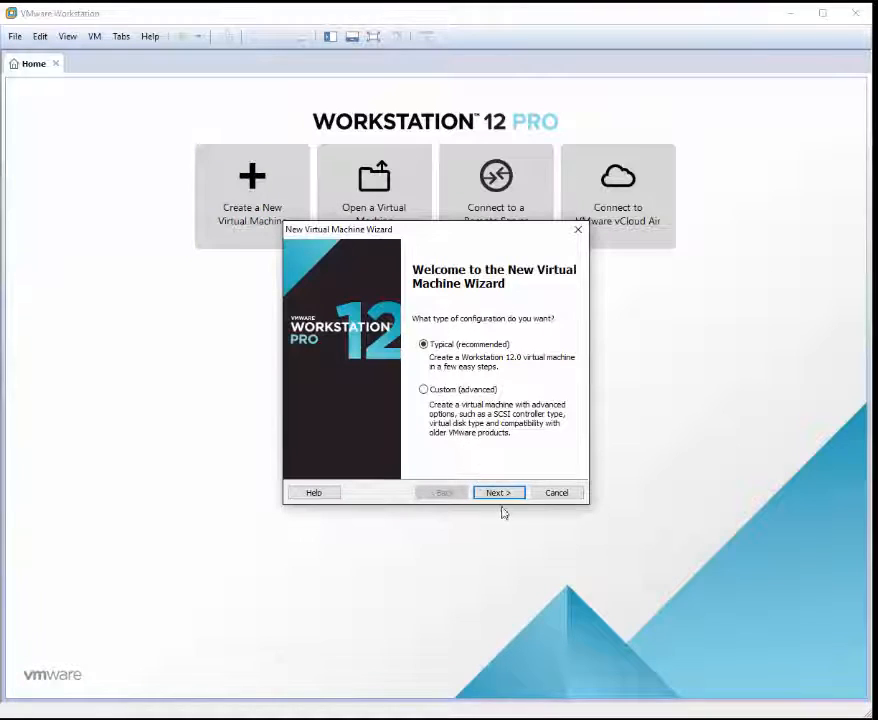
{"action": "left_click", "coordinate": [498, 492]}
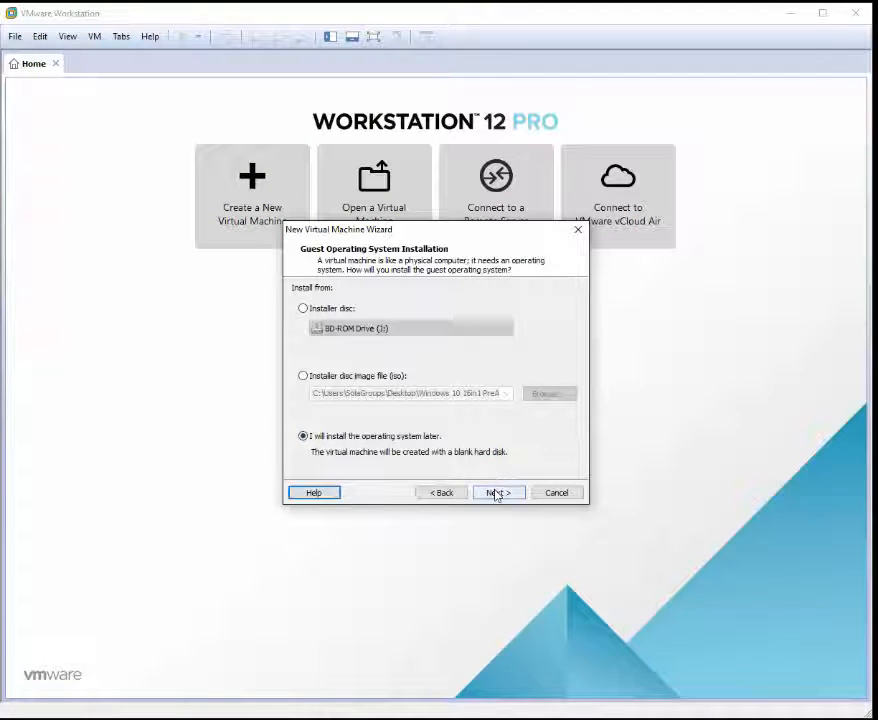
{"action": "left_click", "coordinate": [498, 492]}
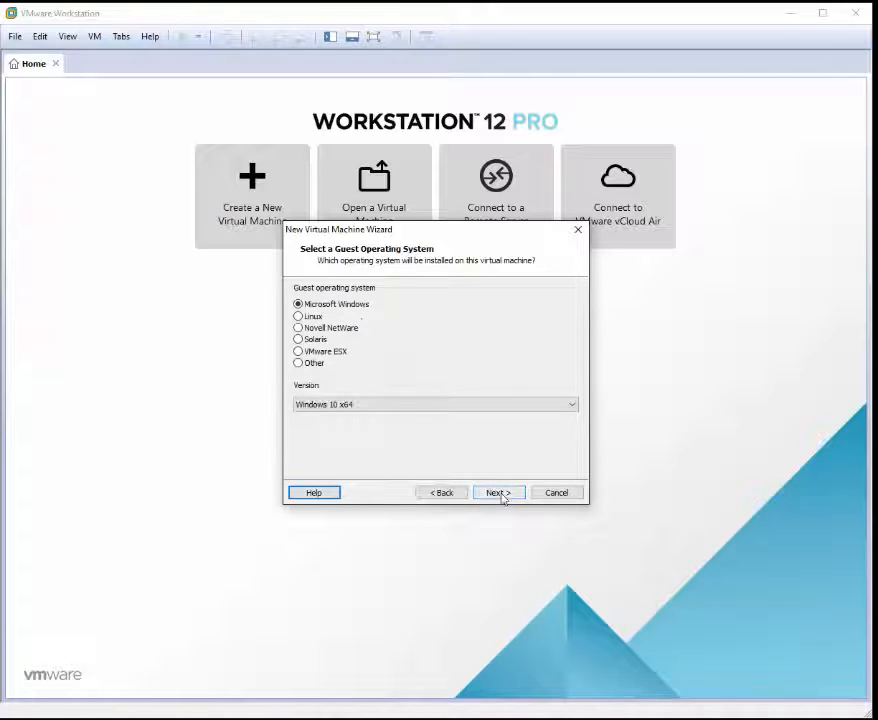
{"action": "left_click", "coordinate": [498, 492]}
{"action": "type", "text": "Windows 10 x64 USB"}
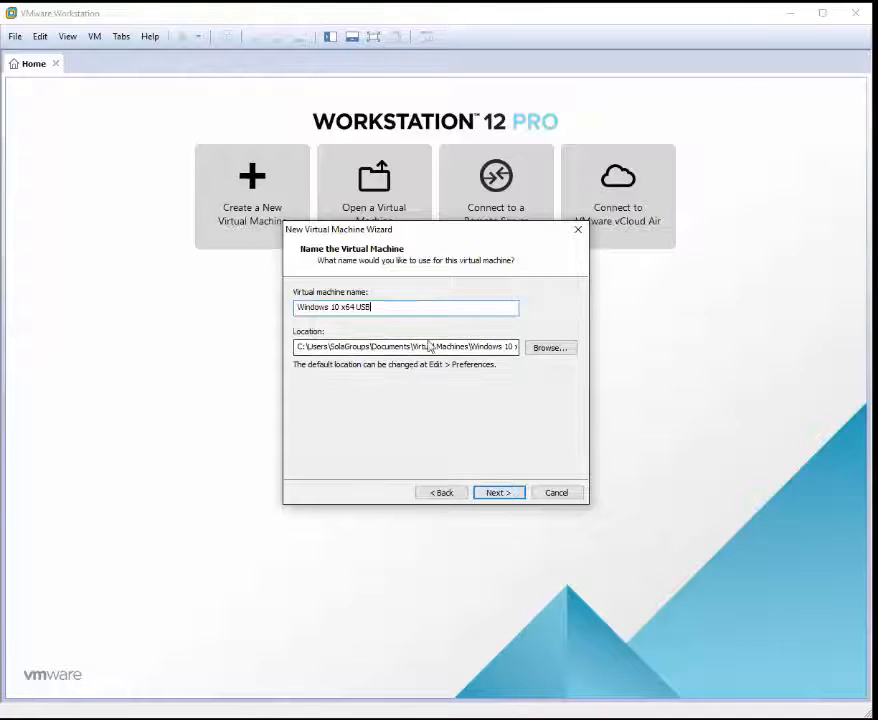
{"action": "left_click", "coordinate": [498, 492]}
{"action": "type", "text": "100"}
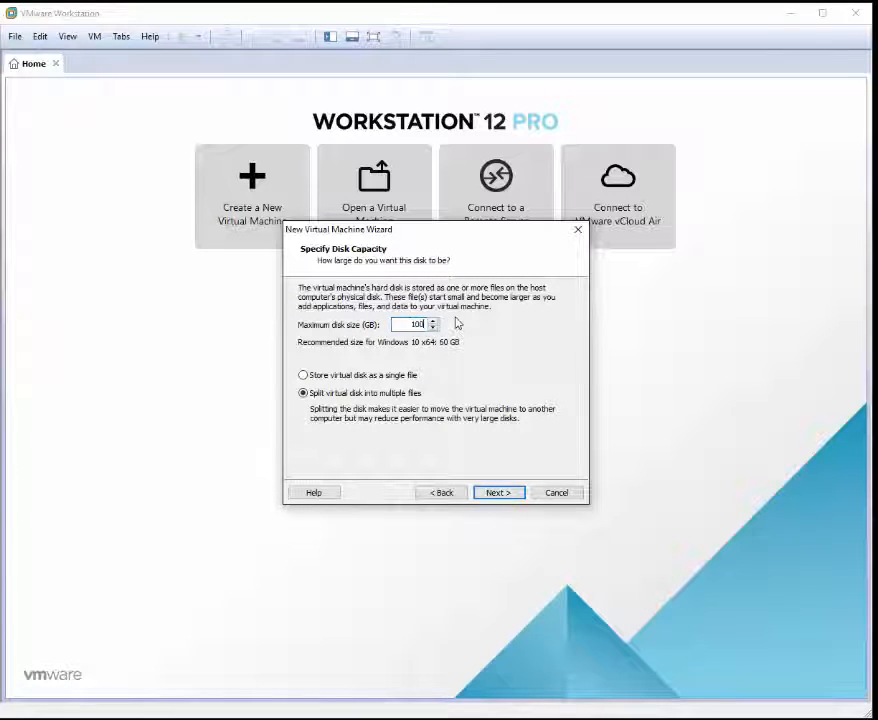
{"action": "left_click", "coordinate": [498, 492]}
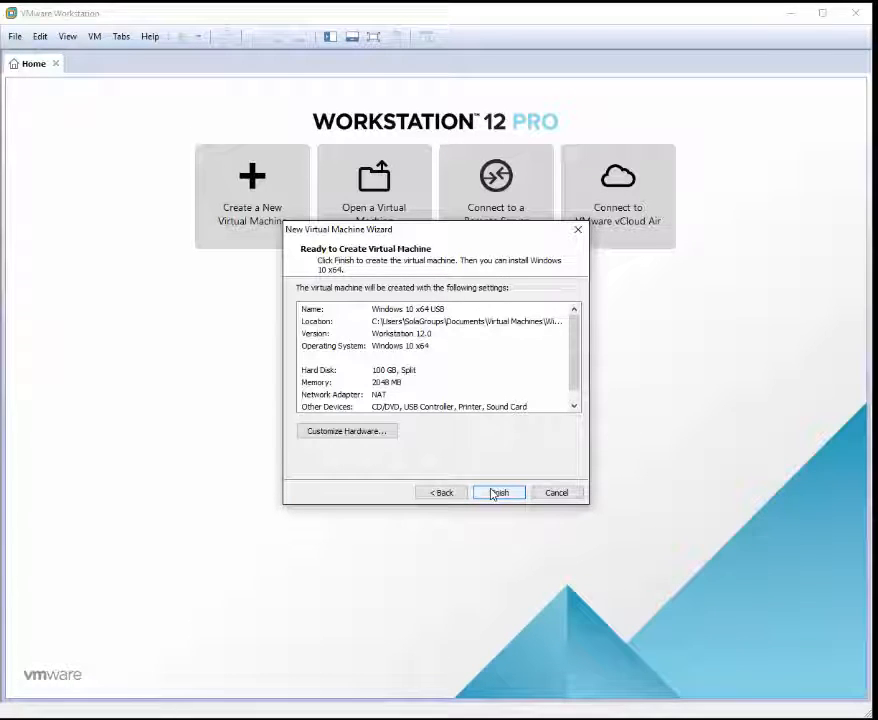
{"action": "left_click", "coordinate": [498, 492]}
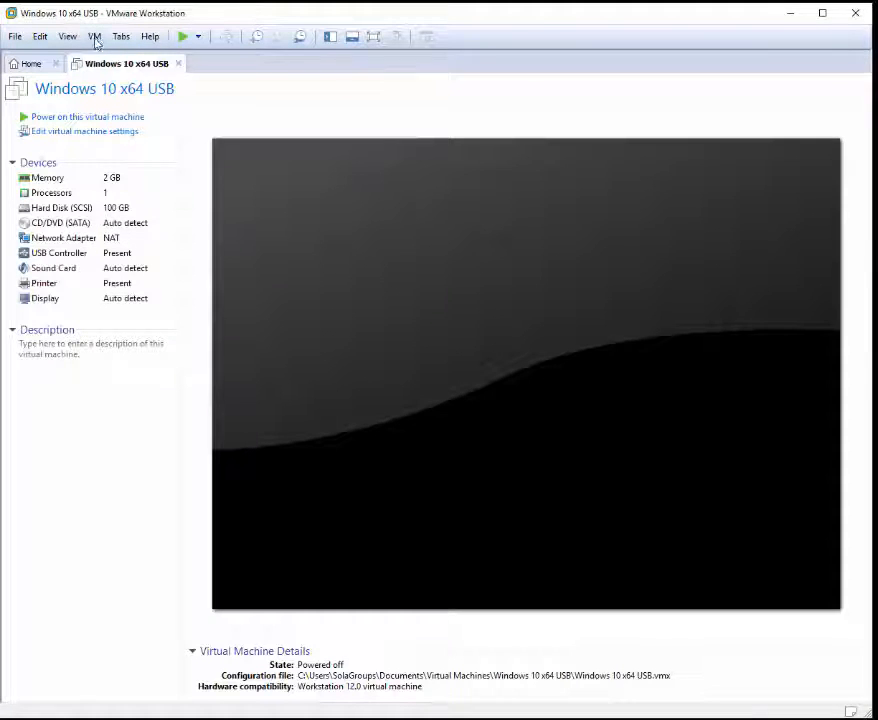
Step: In the VM's hardware settings, set the CD/DVD drive to use an ISO image file
{"action": "left_click", "coordinate": [94, 36]}
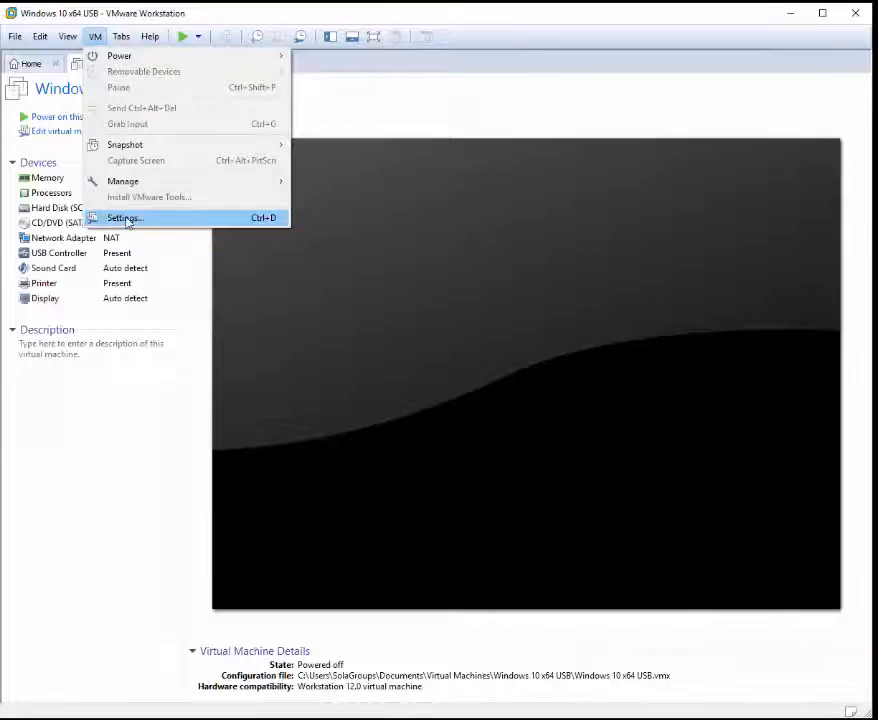
{"action": "left_click", "coordinate": [124, 218]}
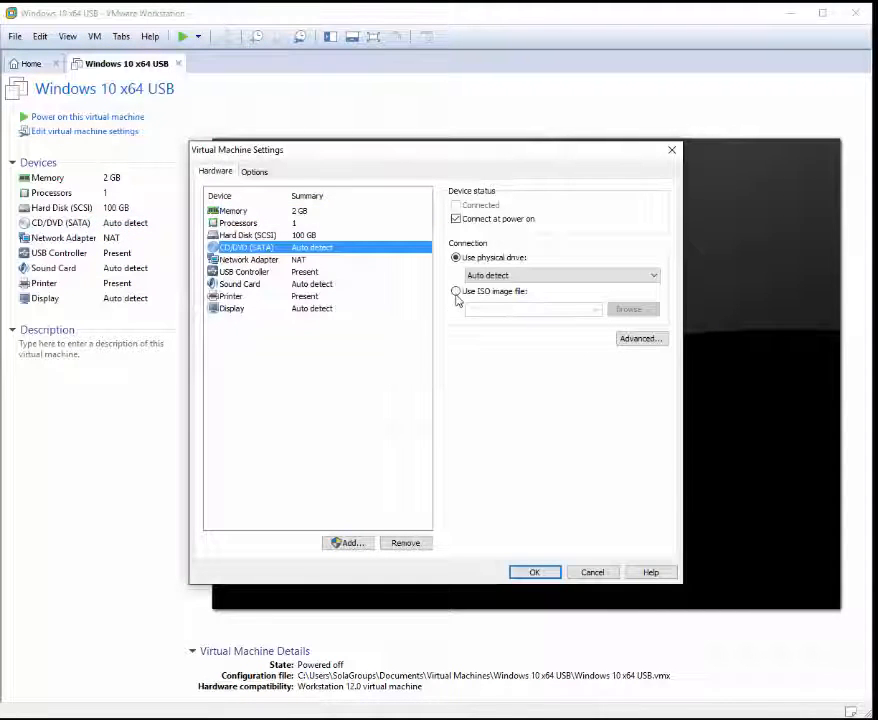
{"action": "left_click", "coordinate": [456, 292]}
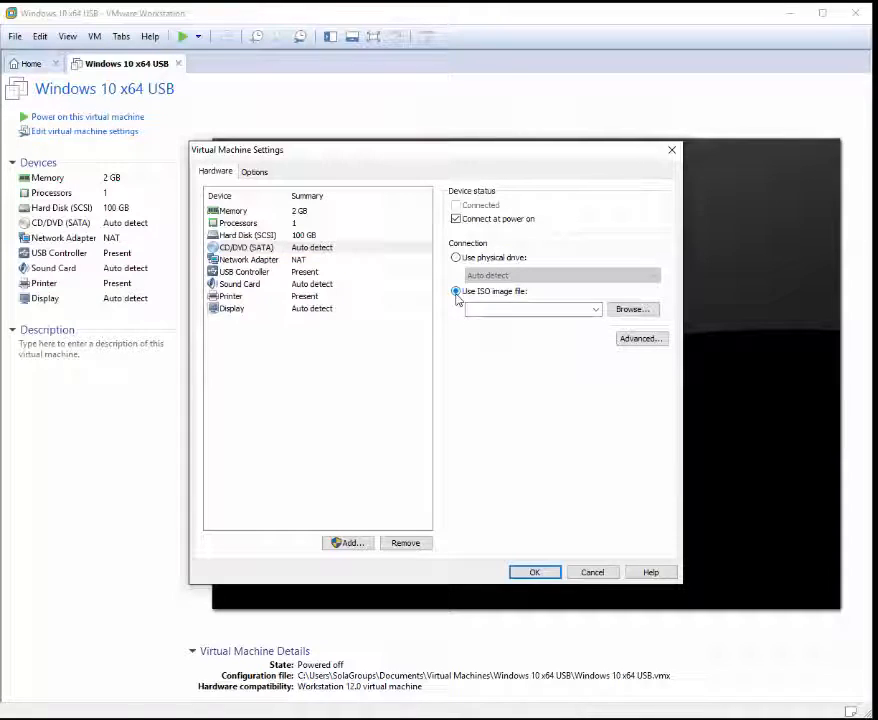
{"action": "left_click", "coordinate": [632, 308]}
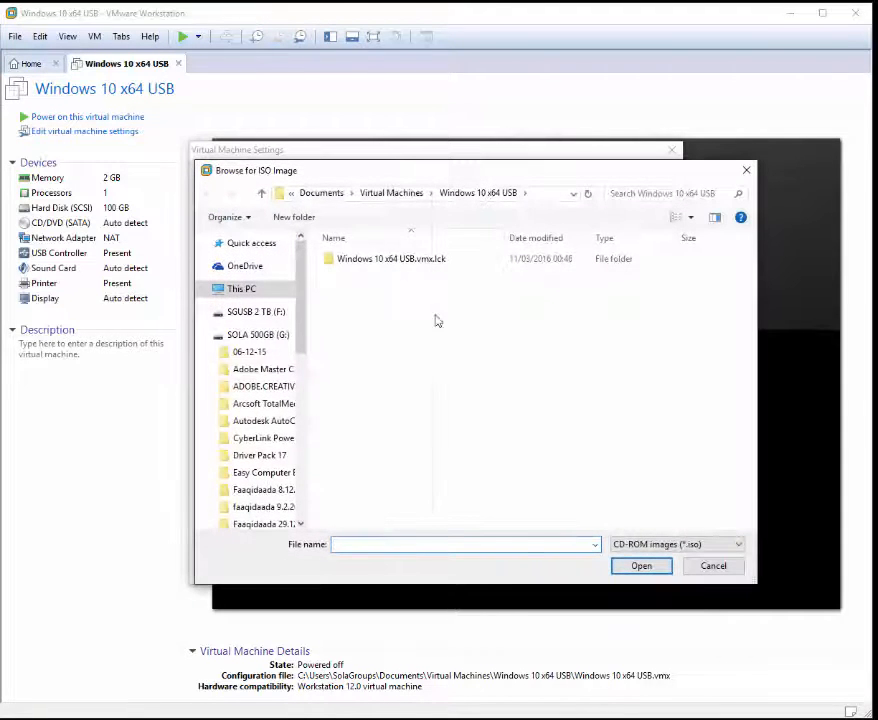
Step: Select the plpbt ISO from Desktop > plpbt-5.0.15 as the drive's image
{"action": "left_click", "coordinate": [240, 288]}
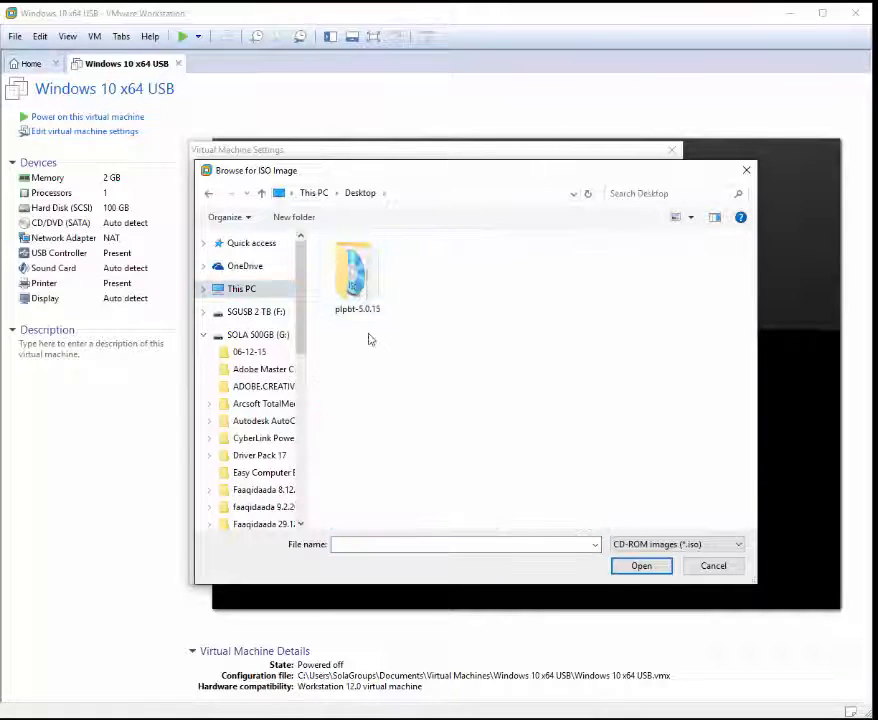
{"action": "left_click", "coordinate": [356, 270]}
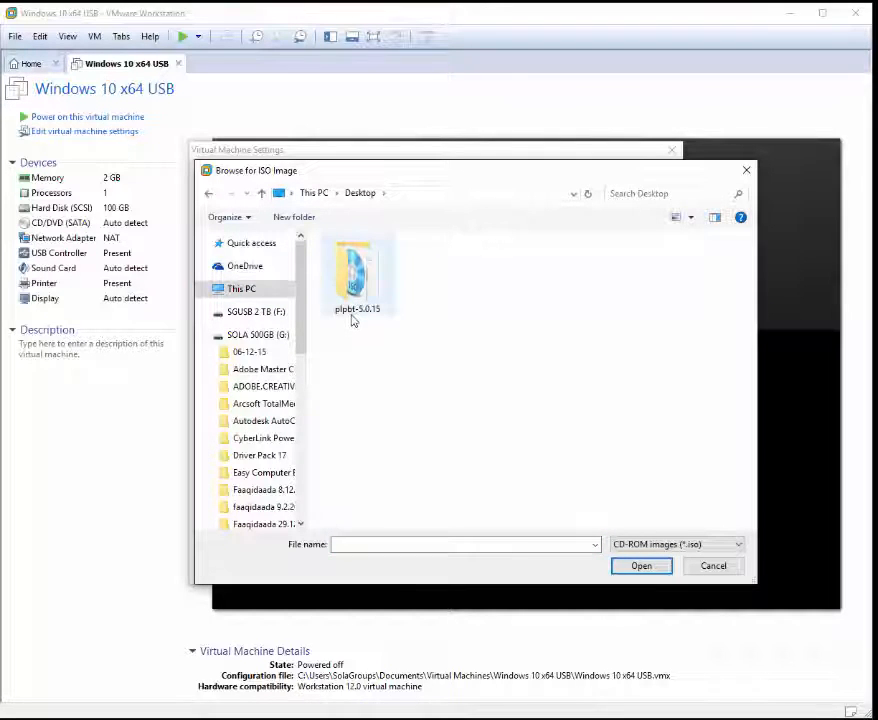
{"action": "double_click", "coordinate": [356, 270]}
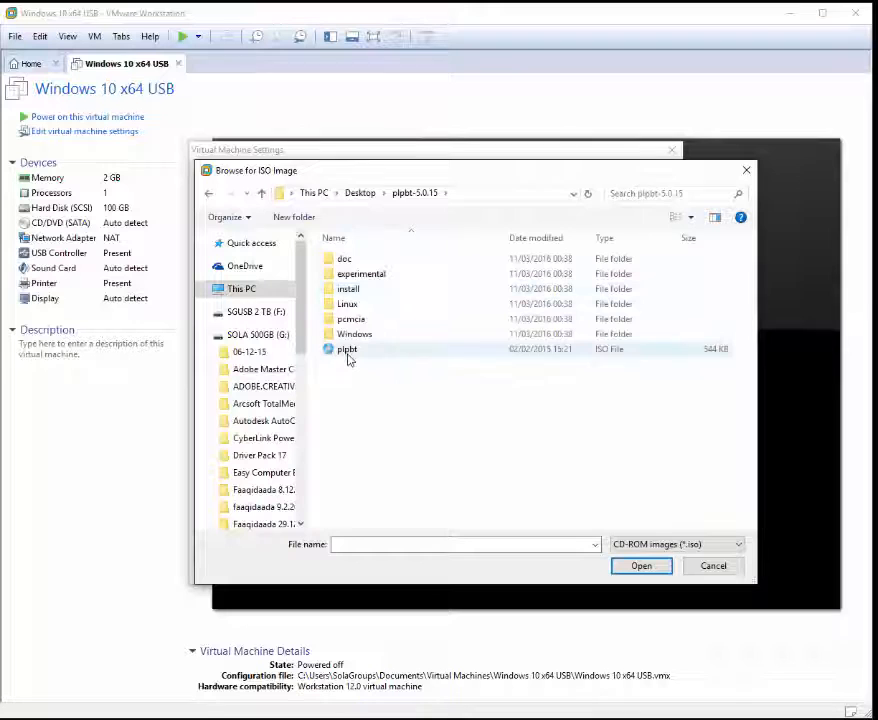
{"action": "left_click", "coordinate": [348, 348]}
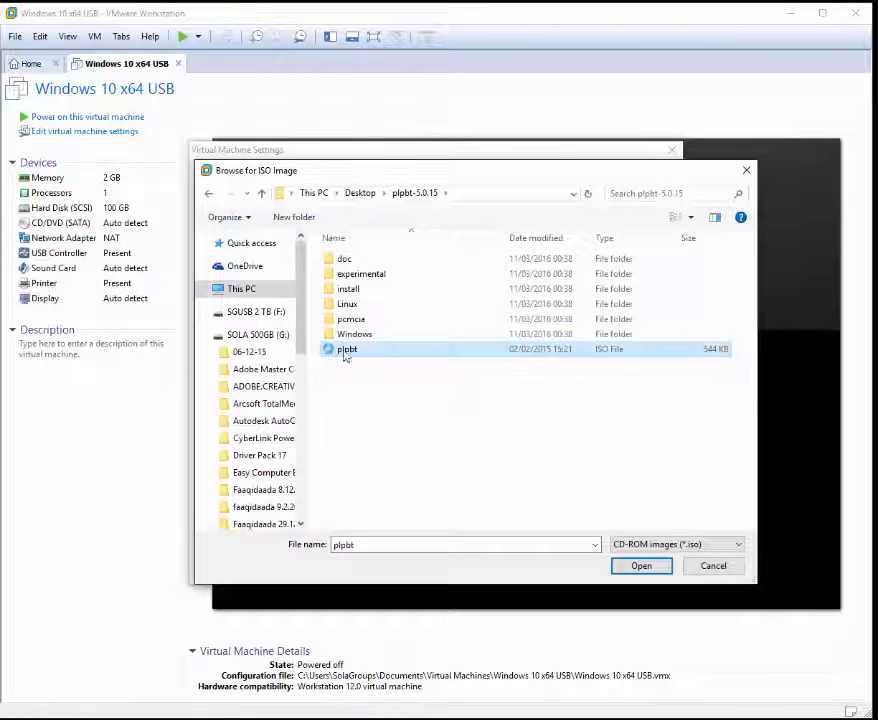
{"action": "left_click", "coordinate": [640, 564]}
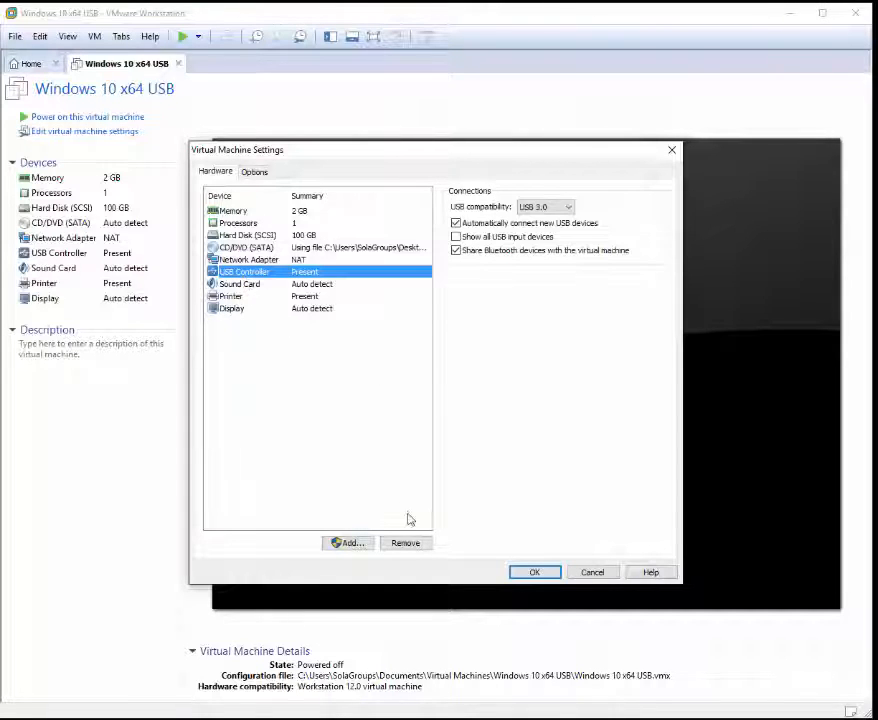
Step: Remove the existing USB controller and add a new USB controller device
{"action": "left_click", "coordinate": [240, 272]}
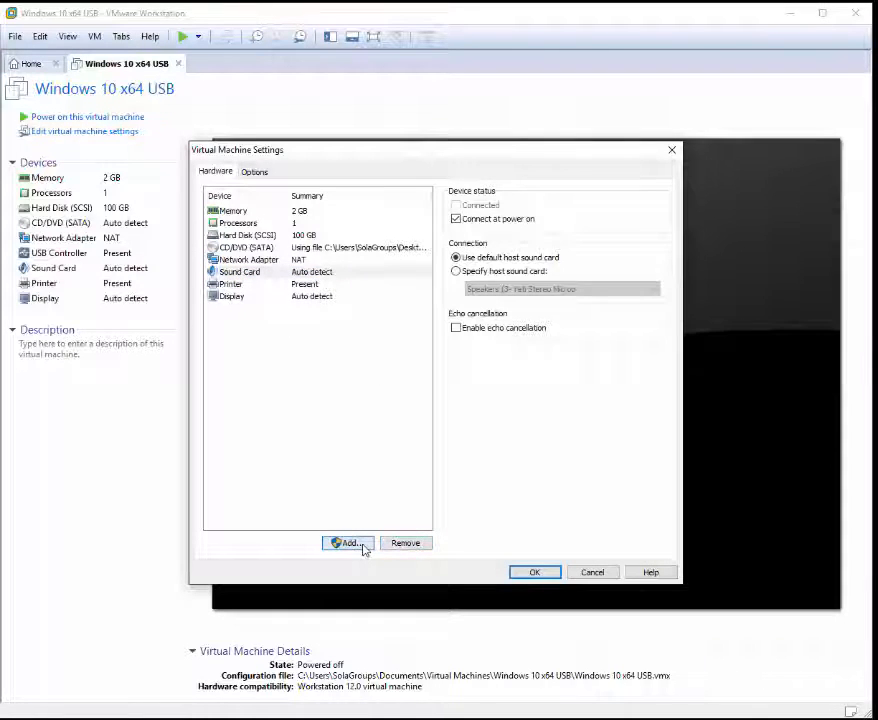
{"action": "left_click", "coordinate": [348, 542]}
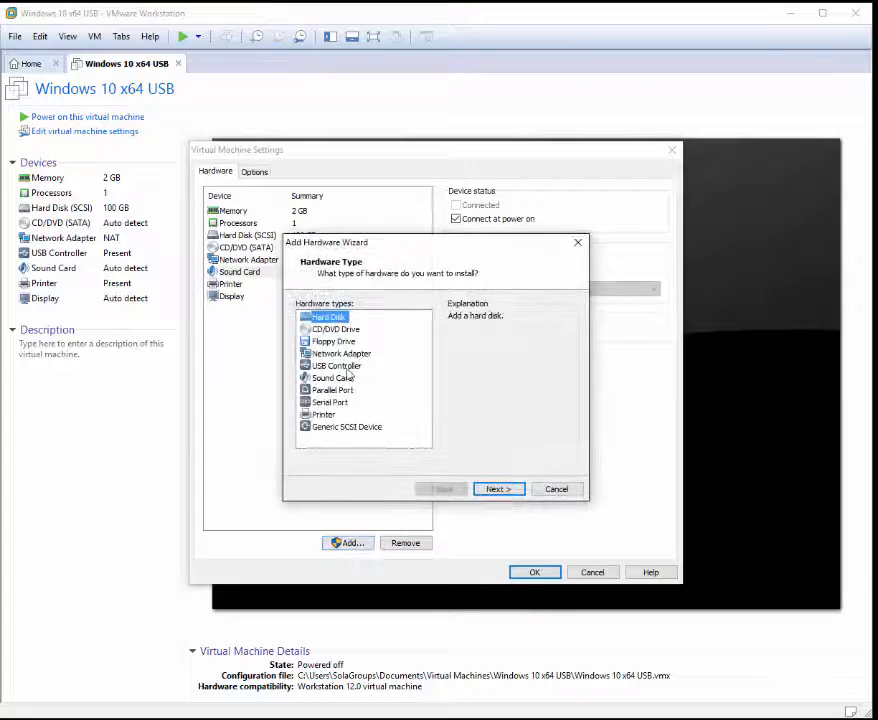
{"action": "left_click", "coordinate": [336, 364]}
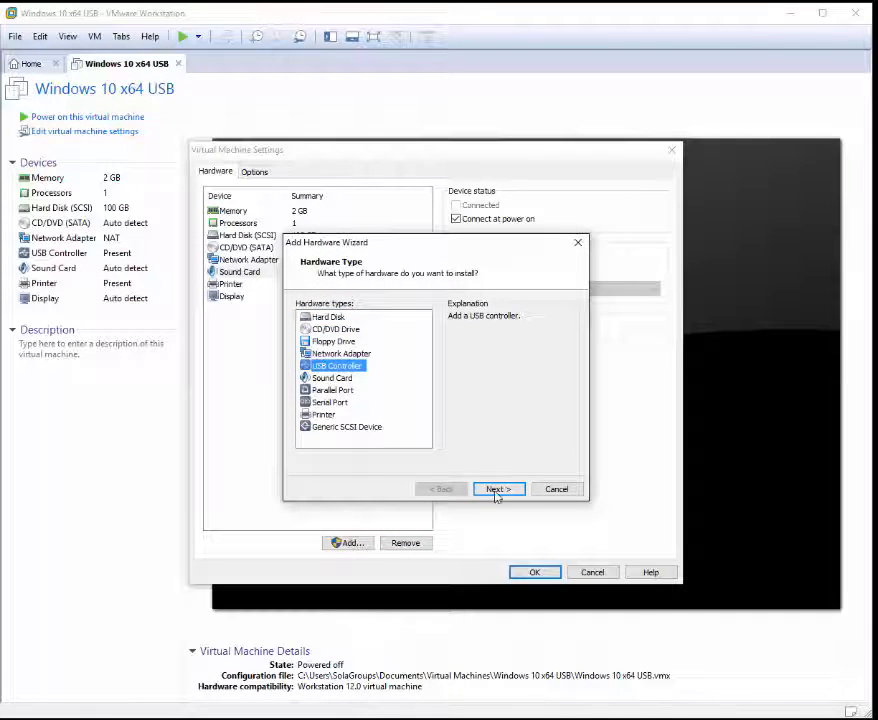
{"action": "left_click", "coordinate": [498, 488]}
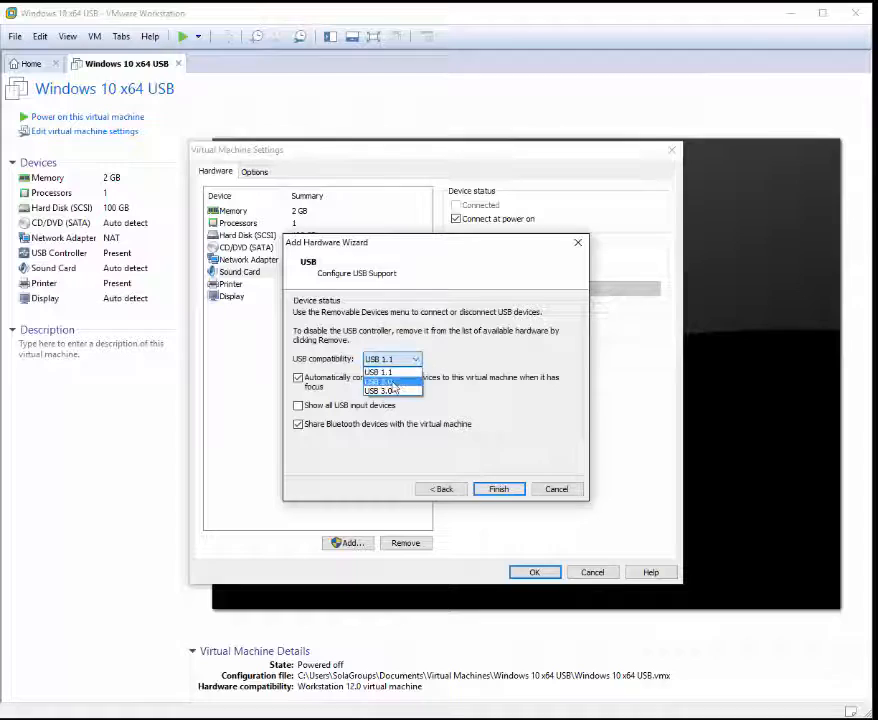
Step: Set the new controller to USB 2.0 compatibility, finish, and confirm the settings
{"action": "left_click", "coordinate": [384, 372]}
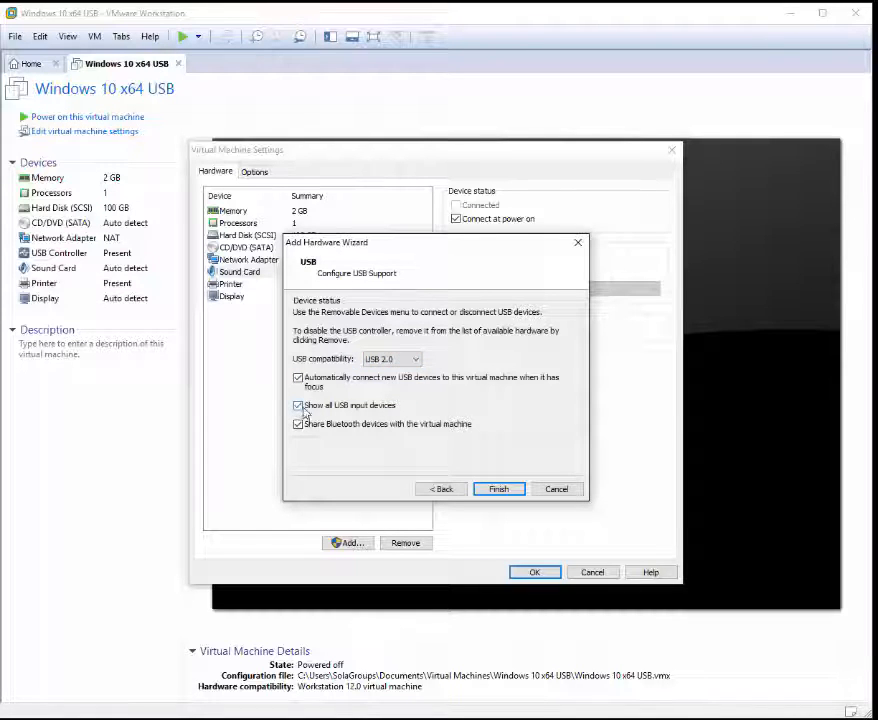
{"action": "left_click", "coordinate": [498, 488]}
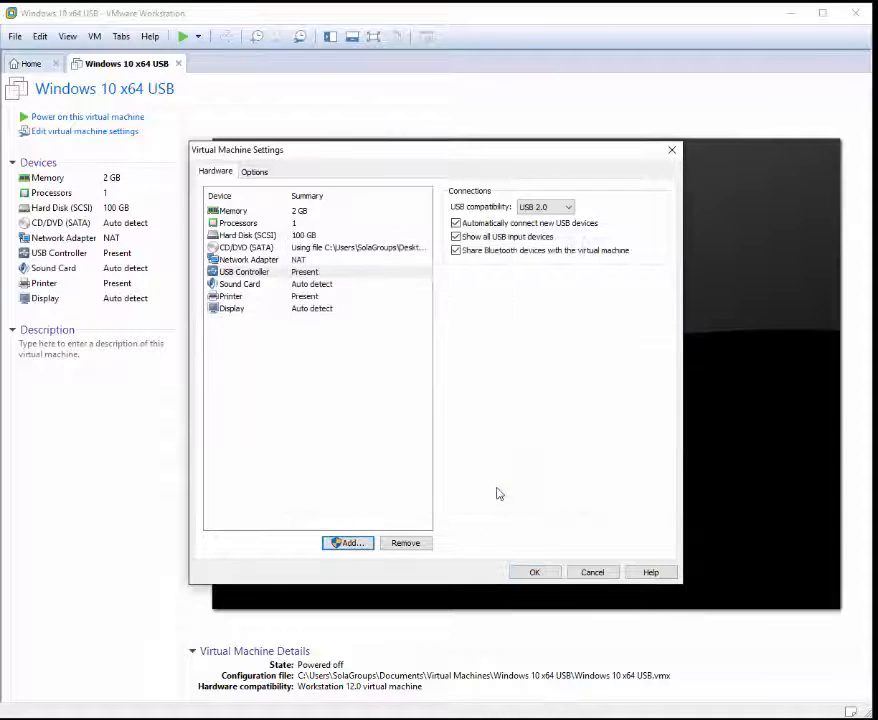
{"action": "left_click", "coordinate": [534, 572]}
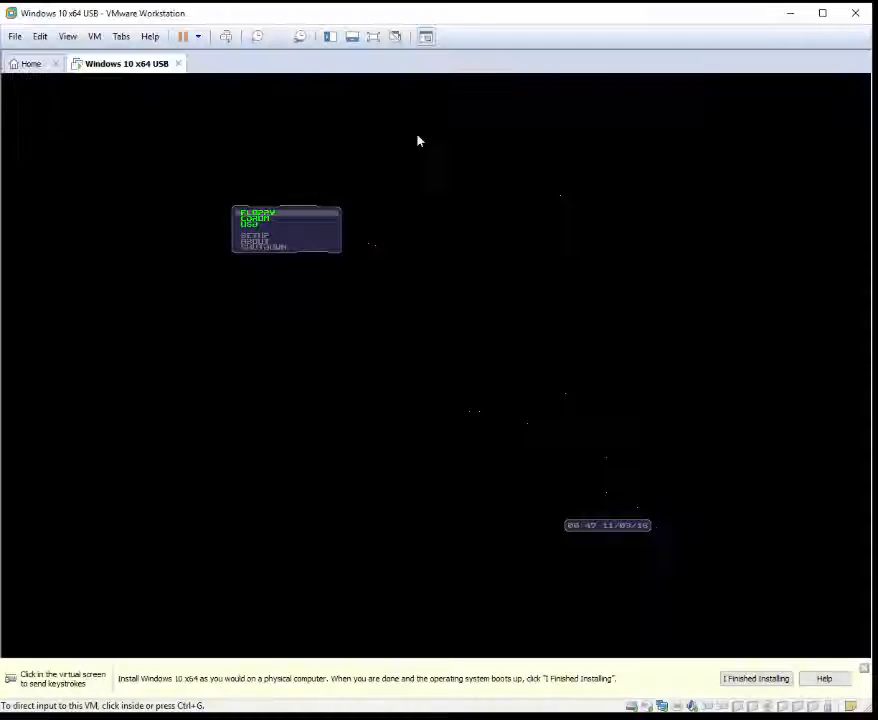
Step: Connect the SanDisk Ultra Backup drive to the running VM, disconnecting it from the host
{"action": "left_click", "coordinate": [94, 36]}
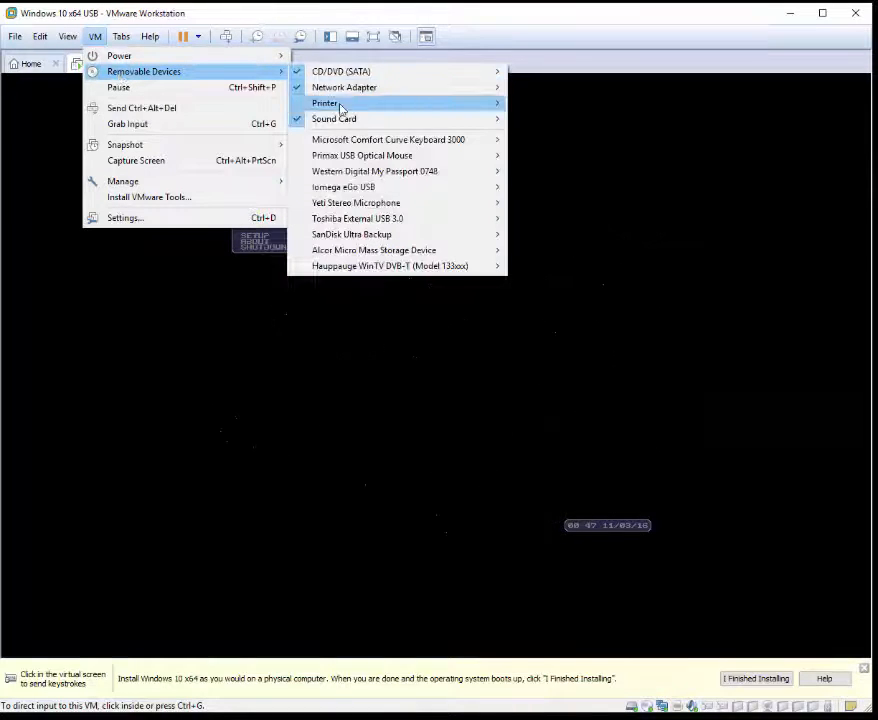
{"action": "mouse_move", "coordinate": [352, 234]}
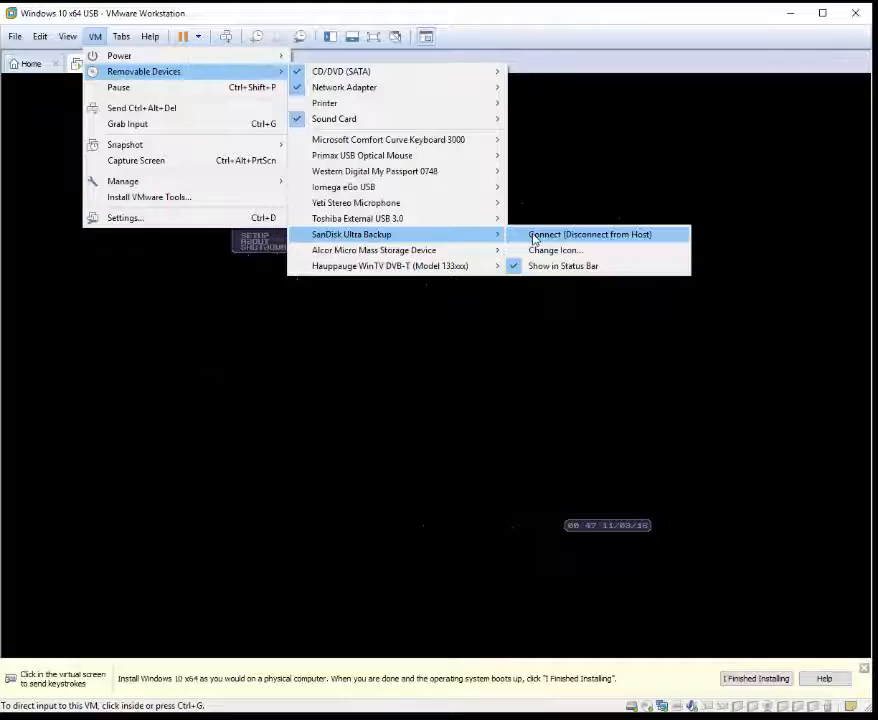
{"action": "left_click", "coordinate": [588, 234]}
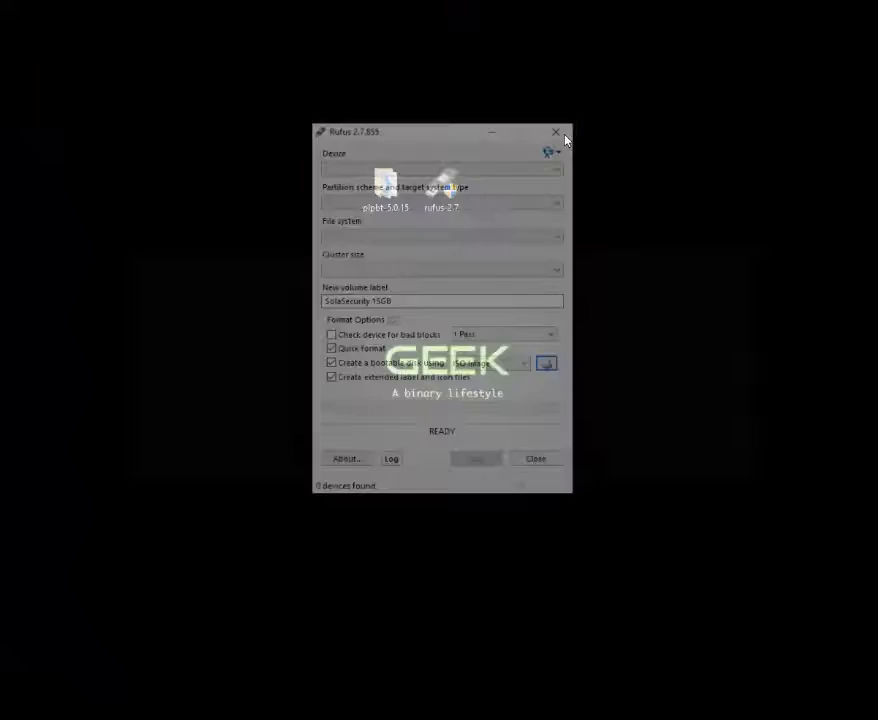
Step: Close the Rufus window, leaving the desktop showing
{"action": "left_click", "coordinate": [556, 132]}
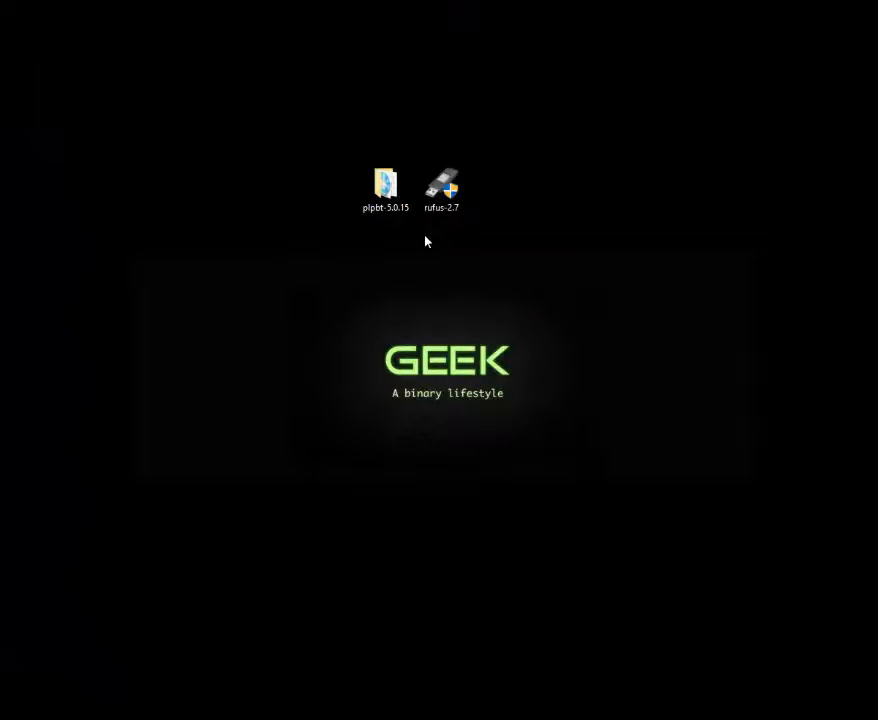